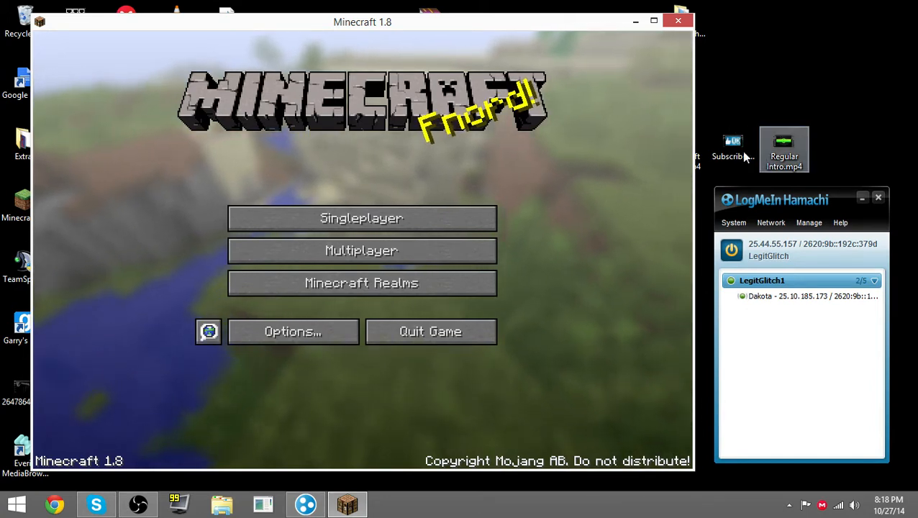
Move the Hamachi window higher on the desktop, keeping the LegitGlitch1 network visible
{"action": "left_click_drag", "start_coordinate": [781, 199], "coordinate": [792, 115]}
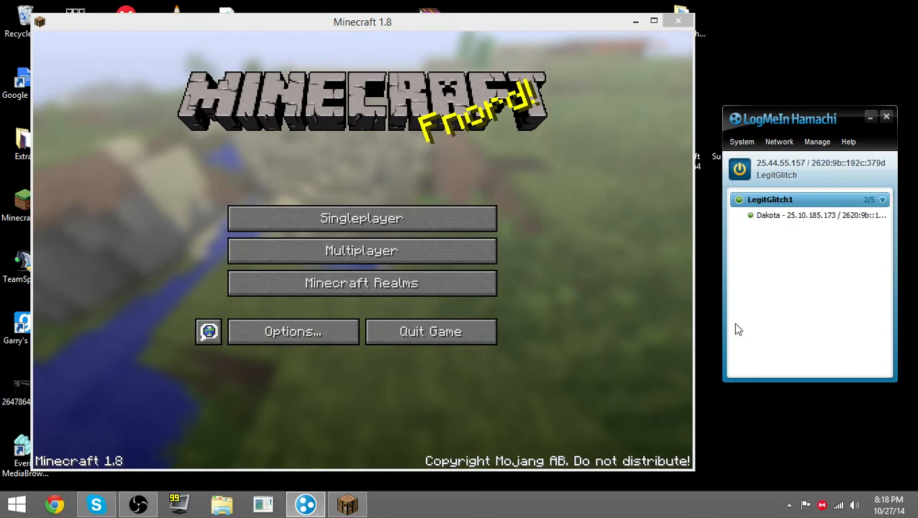
{"action": "mouse_move", "coordinate": [740, 175]}
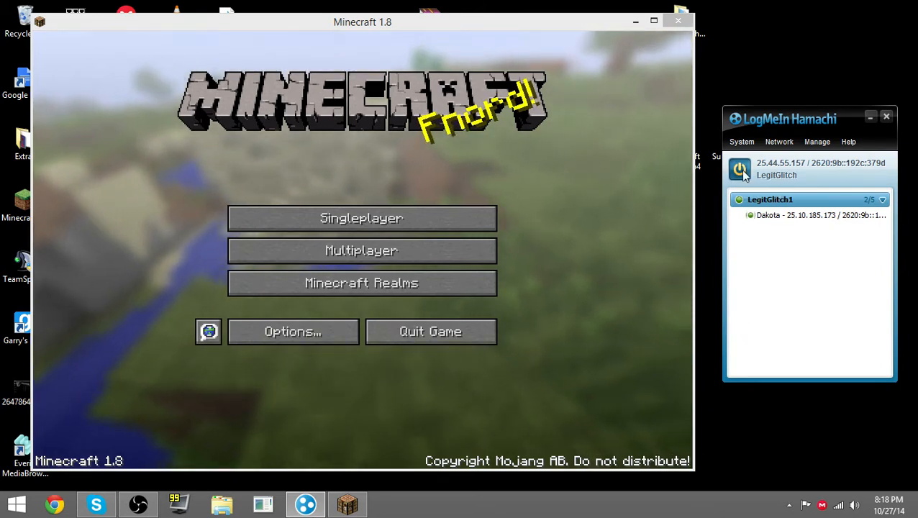
{"action": "mouse_move", "coordinate": [894, 164]}
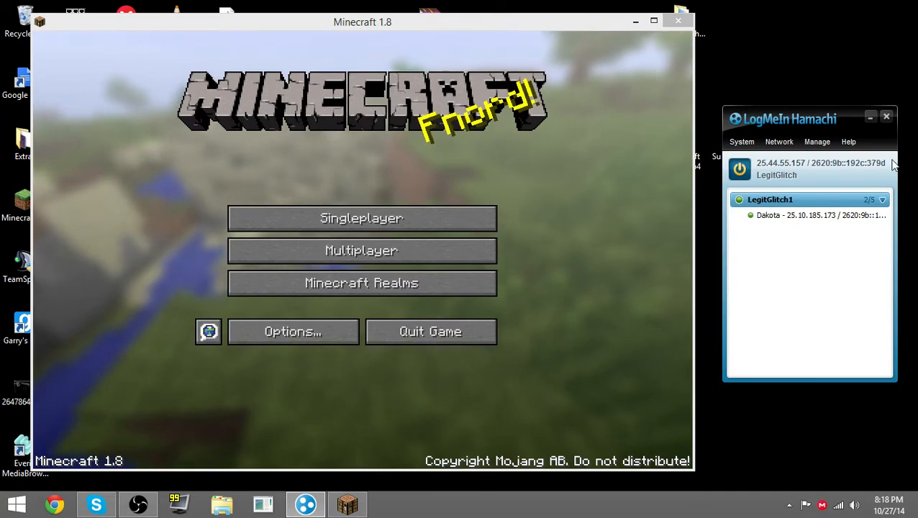
{"action": "mouse_move", "coordinate": [824, 173]}
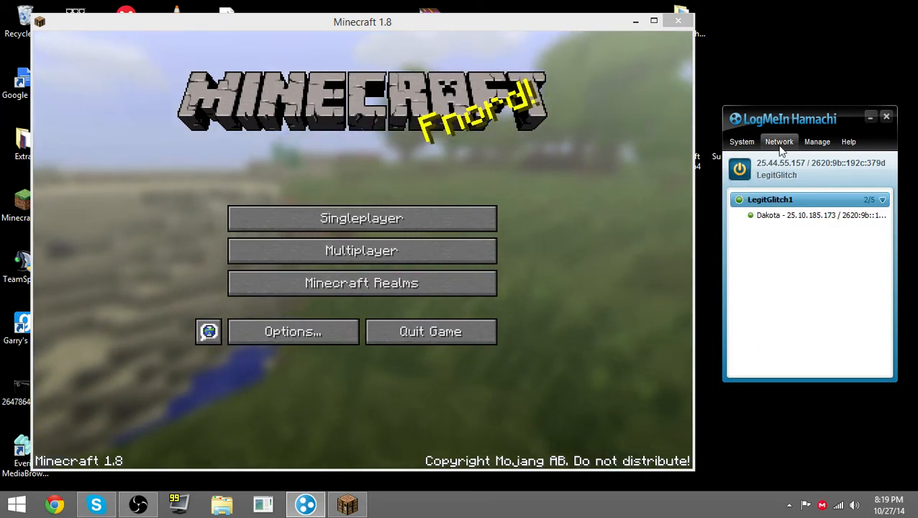
{"action": "left_click", "coordinate": [779, 141]}
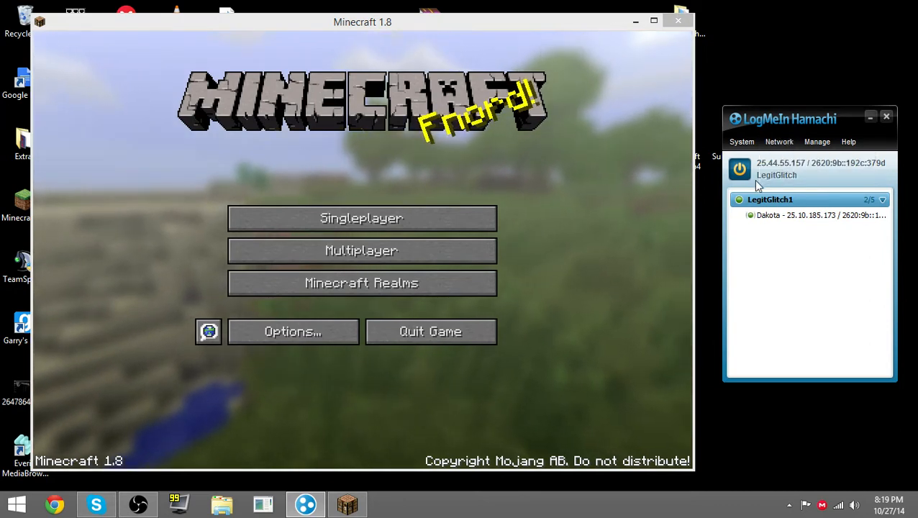
{"action": "mouse_move", "coordinate": [769, 213]}
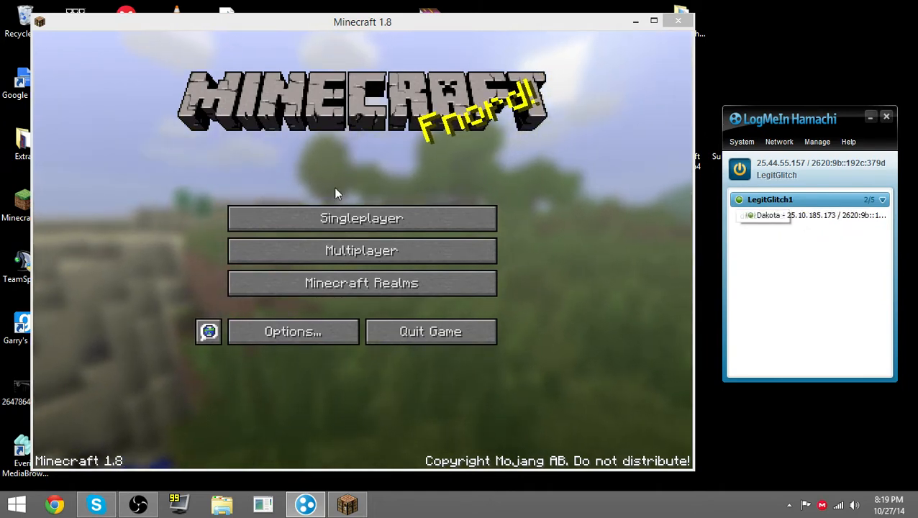
{"action": "mouse_move", "coordinate": [362, 250]}
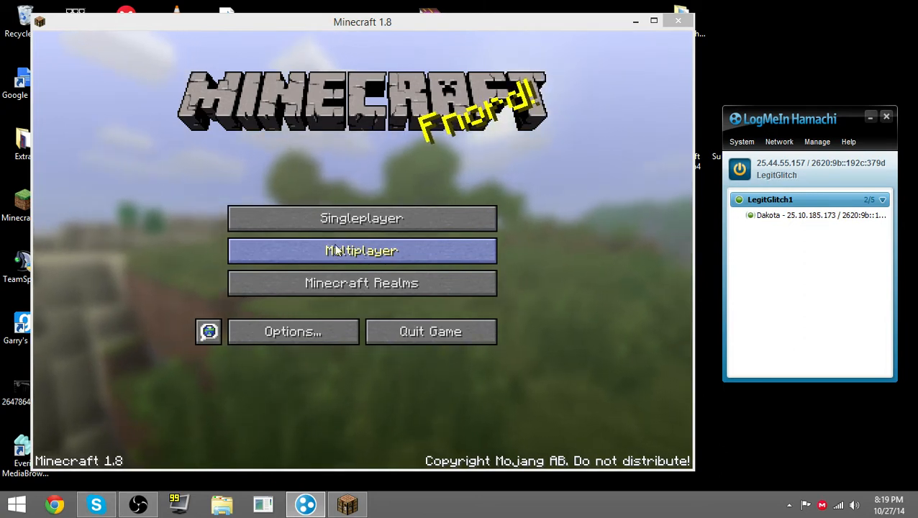
{"action": "left_click", "coordinate": [362, 250]}
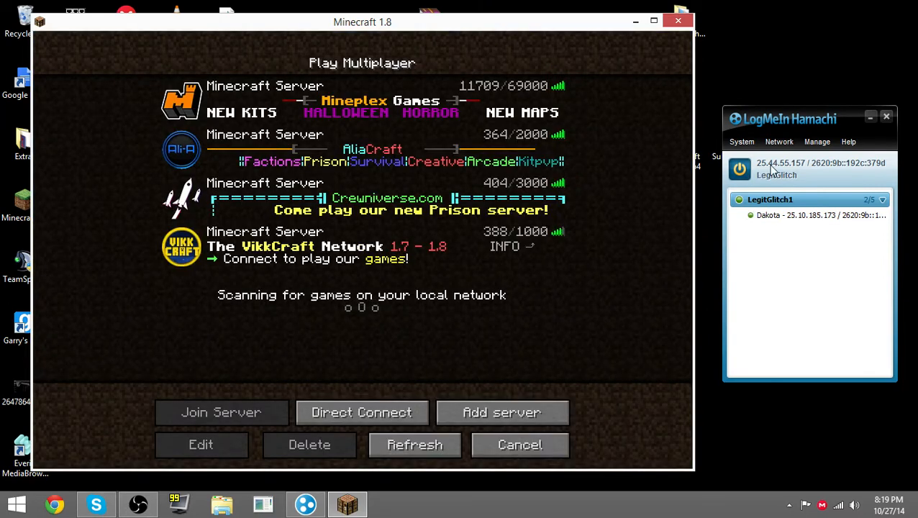
{"action": "mouse_move", "coordinate": [759, 171]}
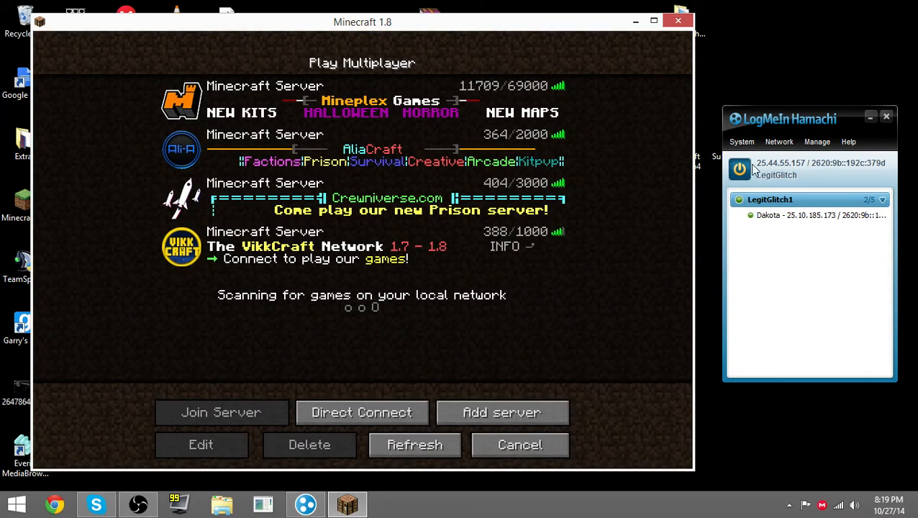
{"action": "right_click", "coordinate": [811, 168]}
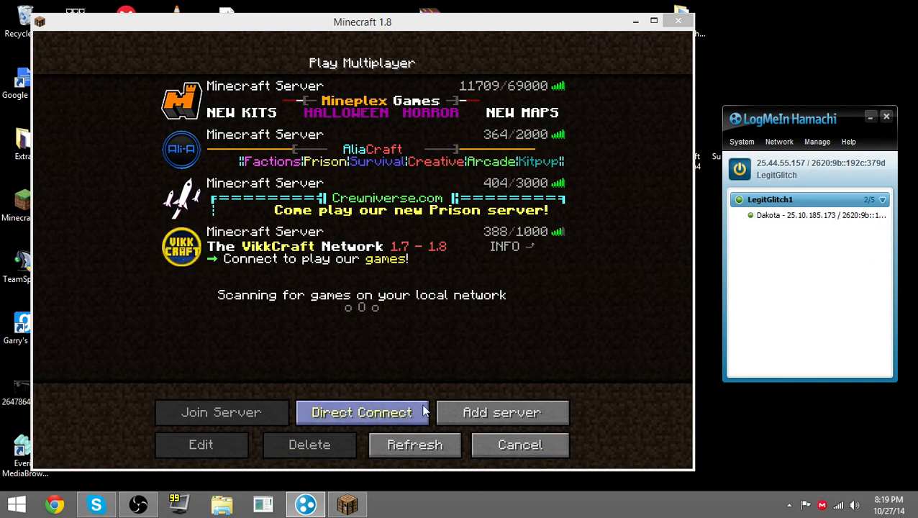
{"action": "left_click", "coordinate": [519, 444]}
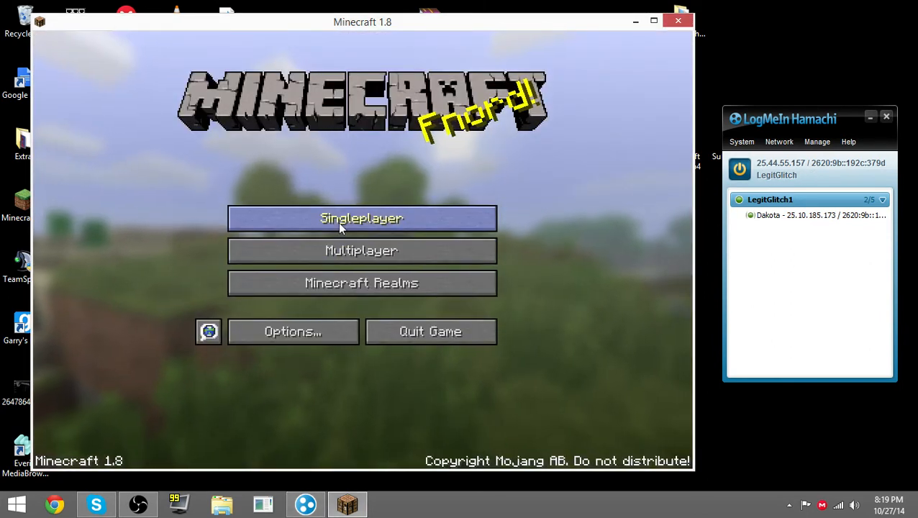
Load a single-player world and host it on LAN with Creative mode for other players
{"action": "left_click", "coordinate": [361, 218]}
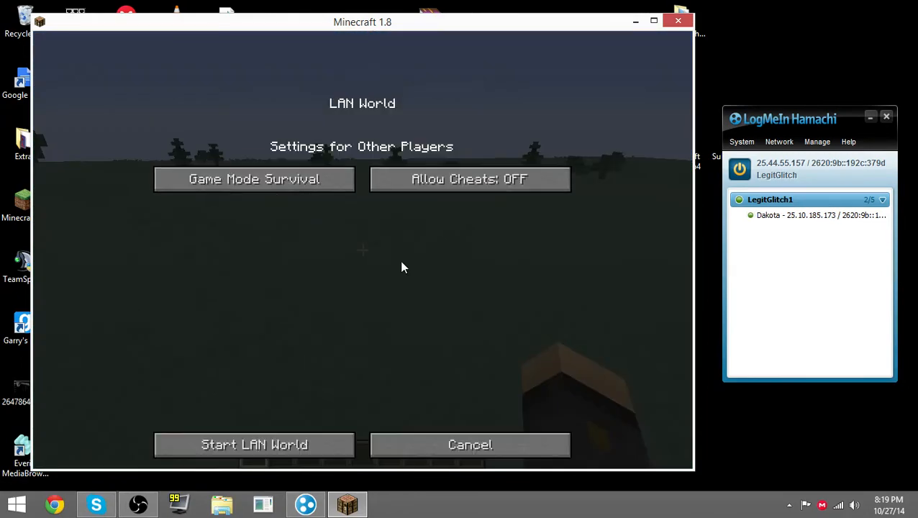
{"action": "left_click", "coordinate": [254, 179]}
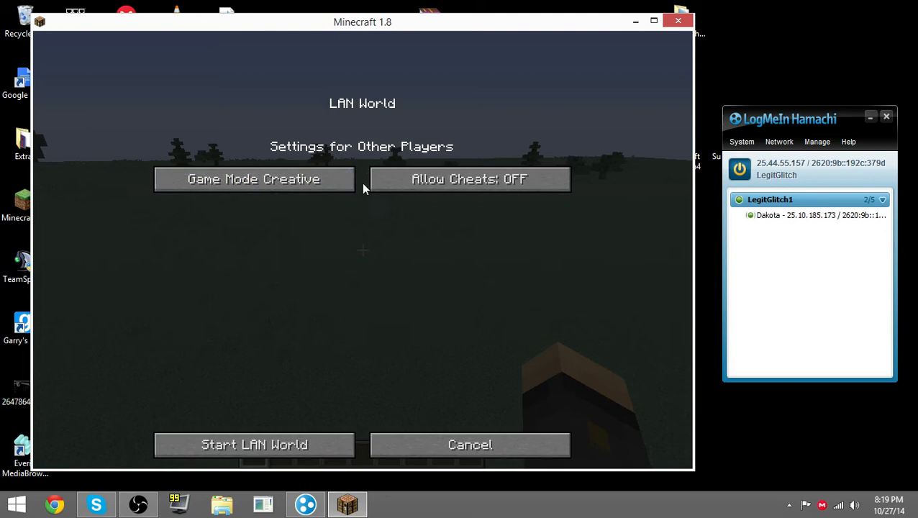
{"action": "left_click", "coordinate": [254, 445]}
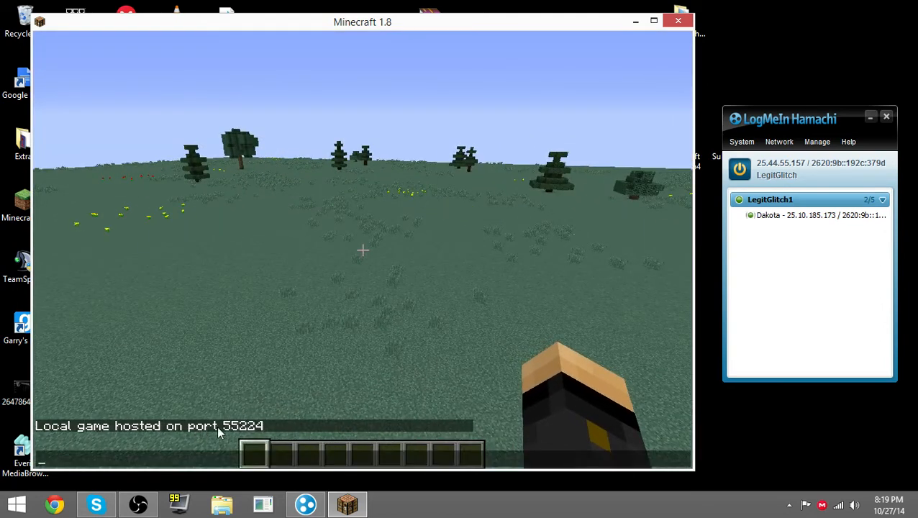
{"action": "mouse_move", "coordinate": [304, 411]}
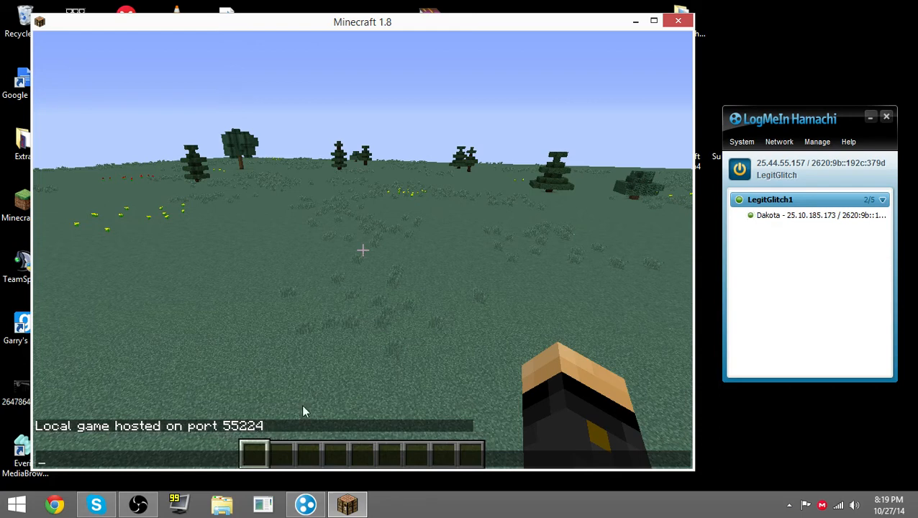
{"action": "mouse_move", "coordinate": [762, 171]}
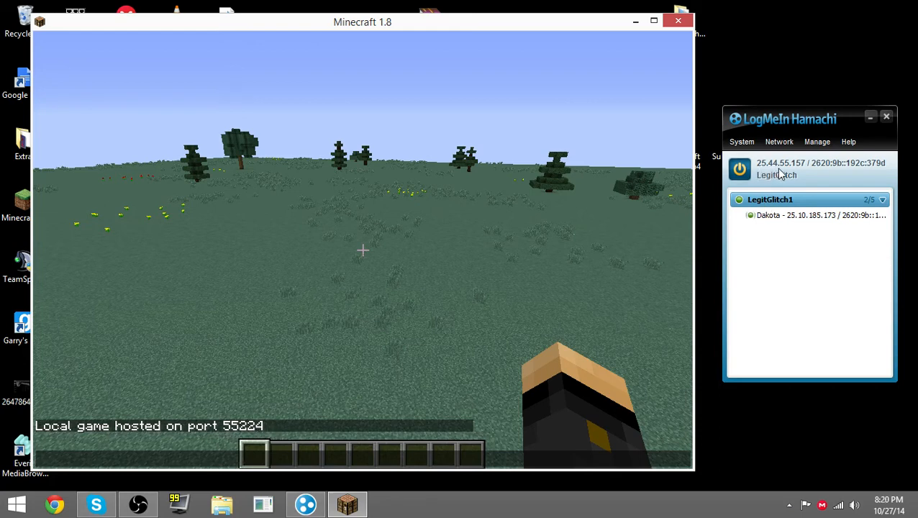
{"action": "mouse_move", "coordinate": [808, 173]}
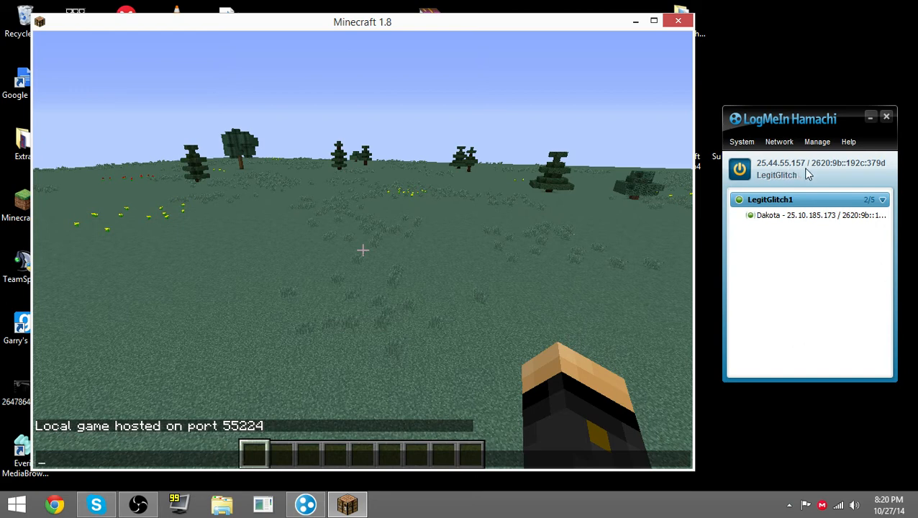
{"action": "mouse_move", "coordinate": [489, 349]}
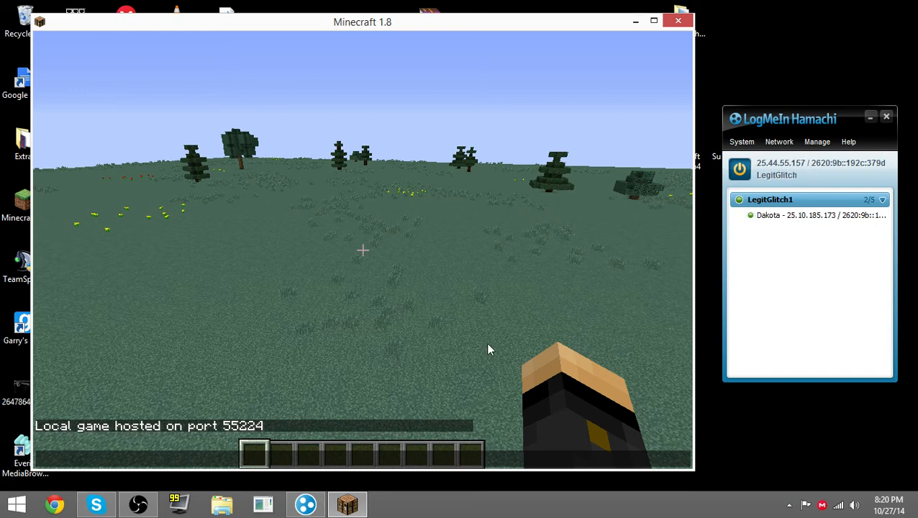
{"action": "mouse_move", "coordinate": [302, 432]}
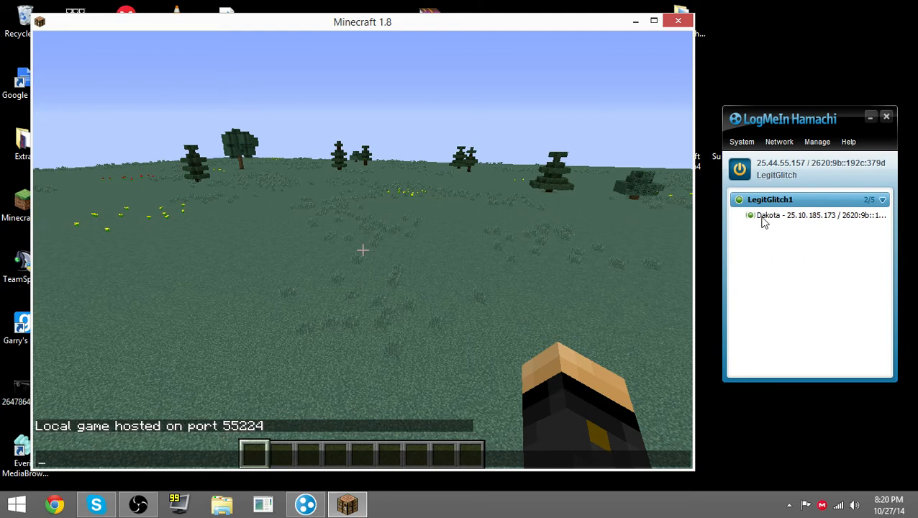
{"action": "mouse_move", "coordinate": [526, 260]}
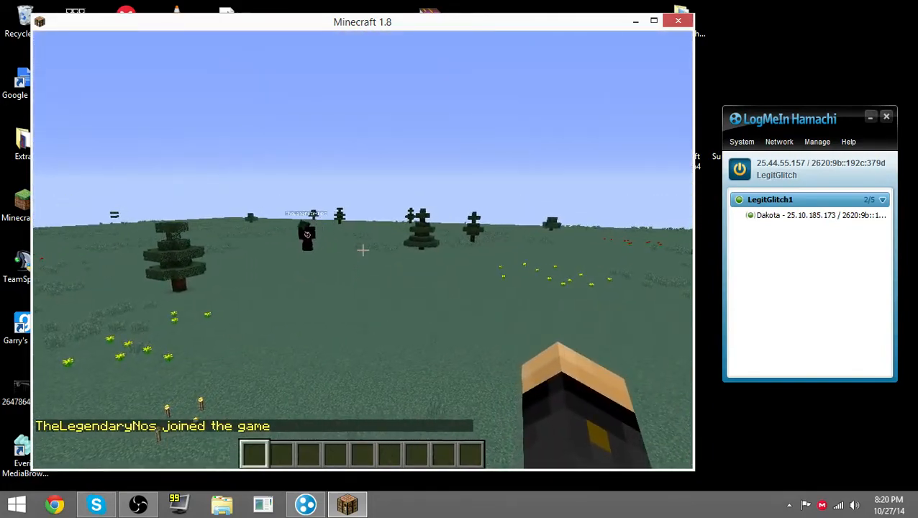
{"action": "mouse_move", "coordinate": [360, 252]}
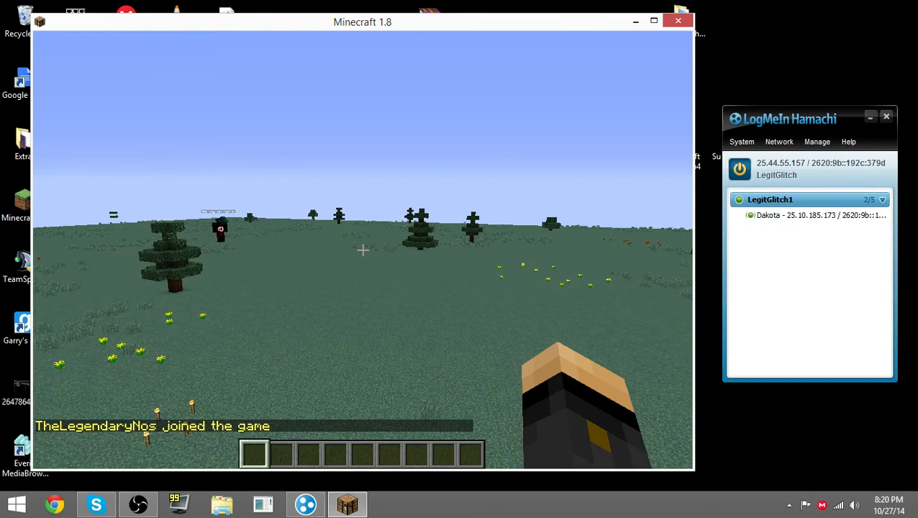